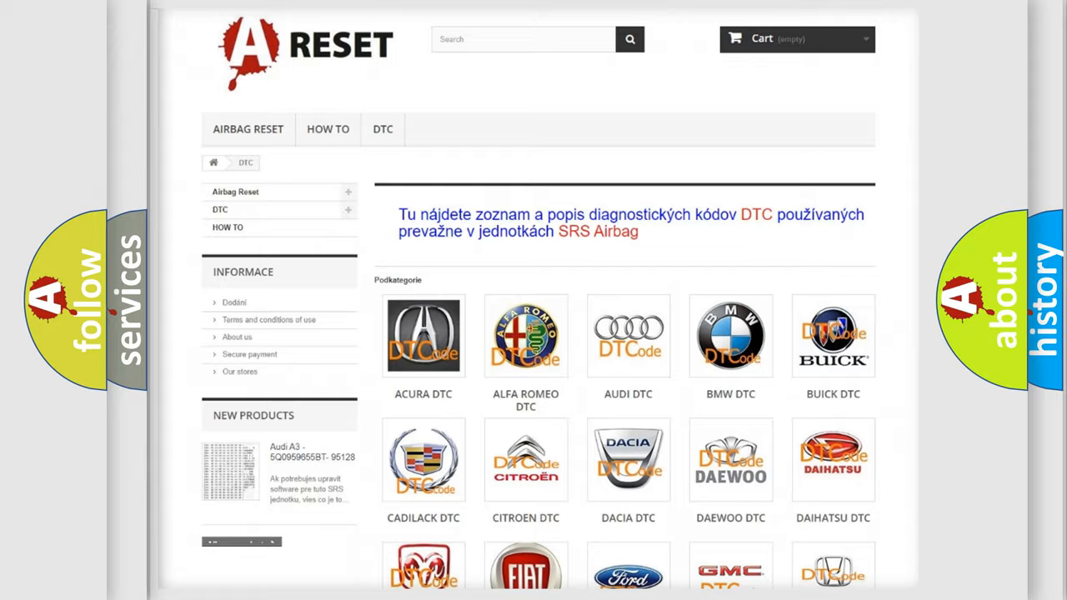
- Open the Chevrolet tile in the DTC brands grid and browse its code list
scroll("down", 3)
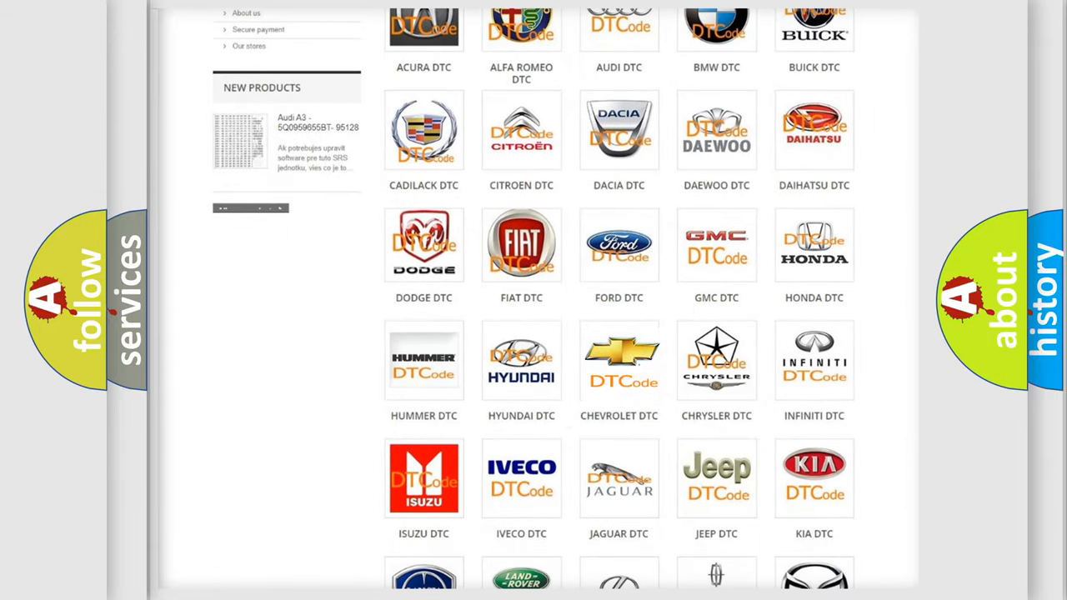
left_click(619, 360)
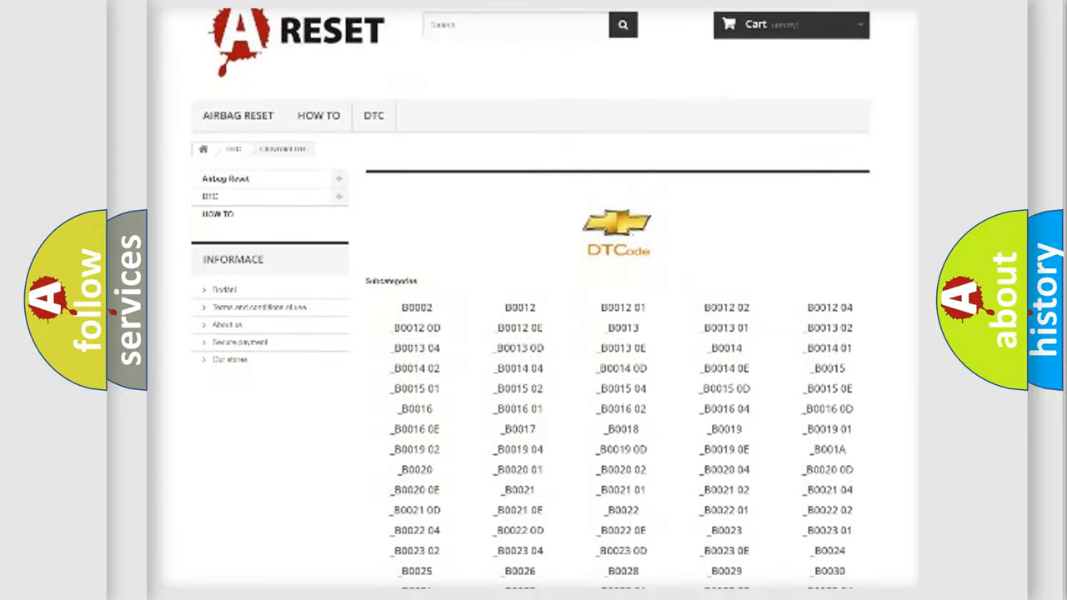
scroll("down", 3)
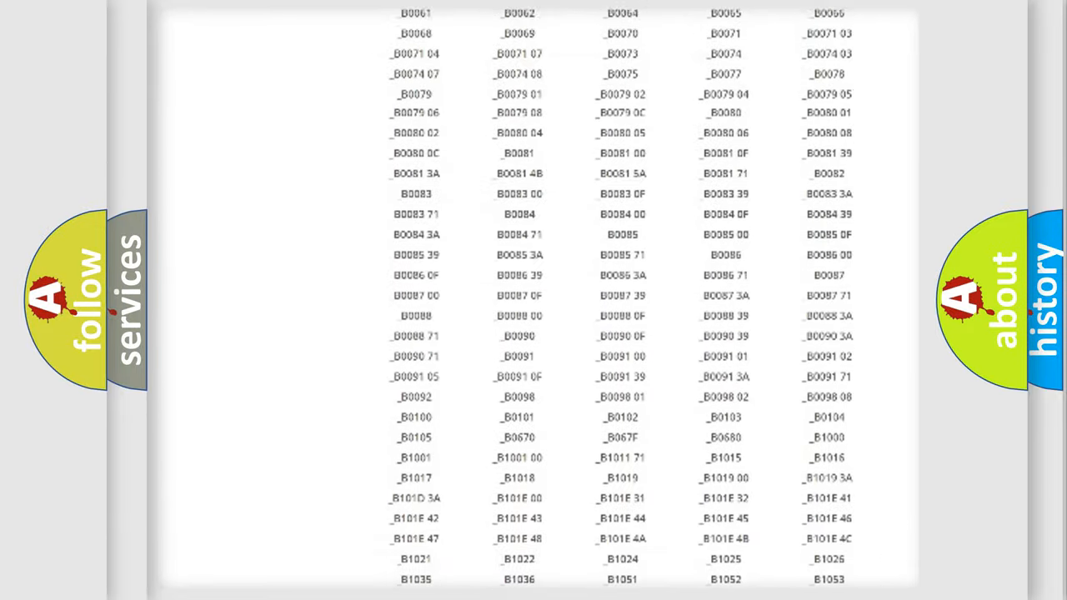
scroll("up", 3)
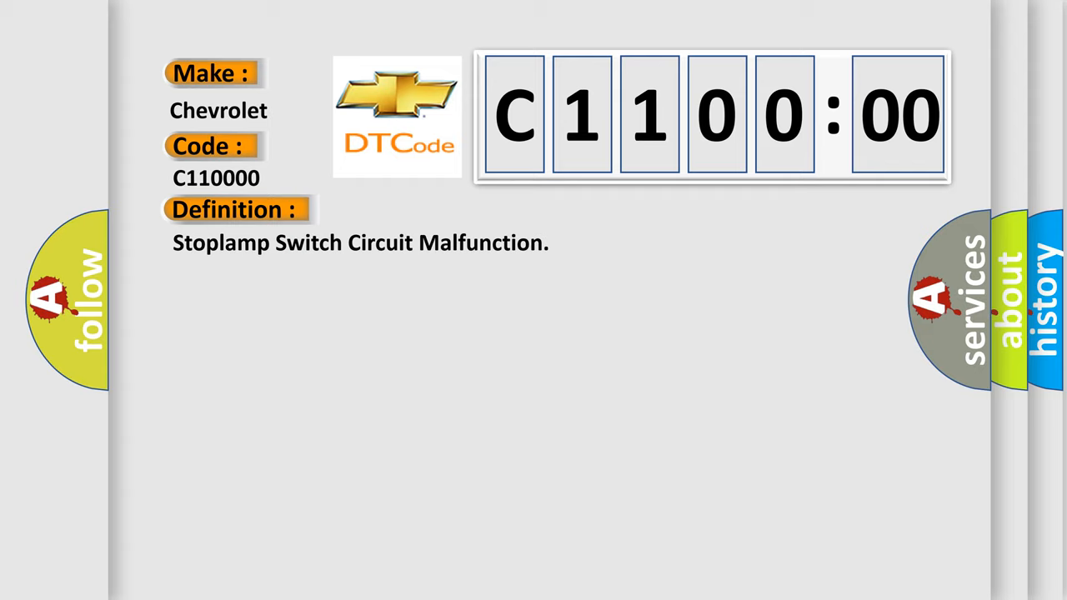
- Reveal the C1100:00 description starting 'DTC P0703, P1575 and P1602 not set'
left_click(434, 209)
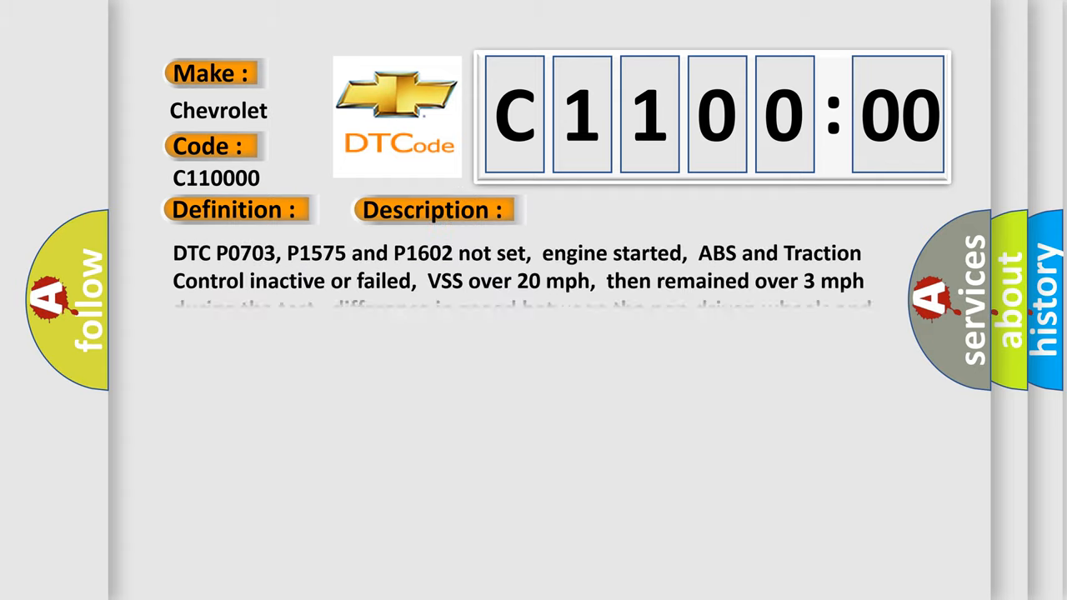